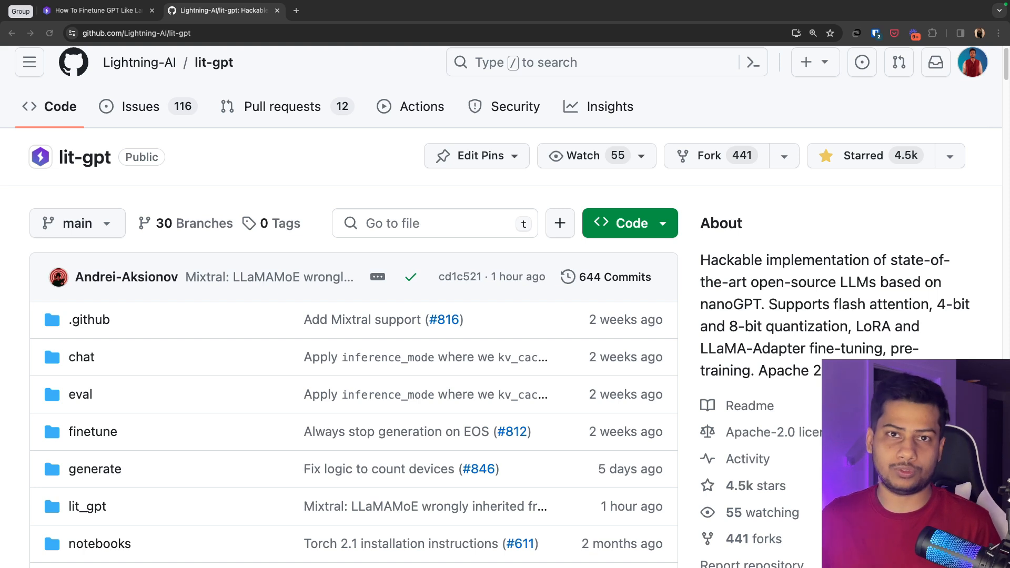
Step: Switch from the lit-gpt GitHub page to the VS Code window with the remote SSH terminal
{"action": "left_click", "coordinate": [621, 224]}
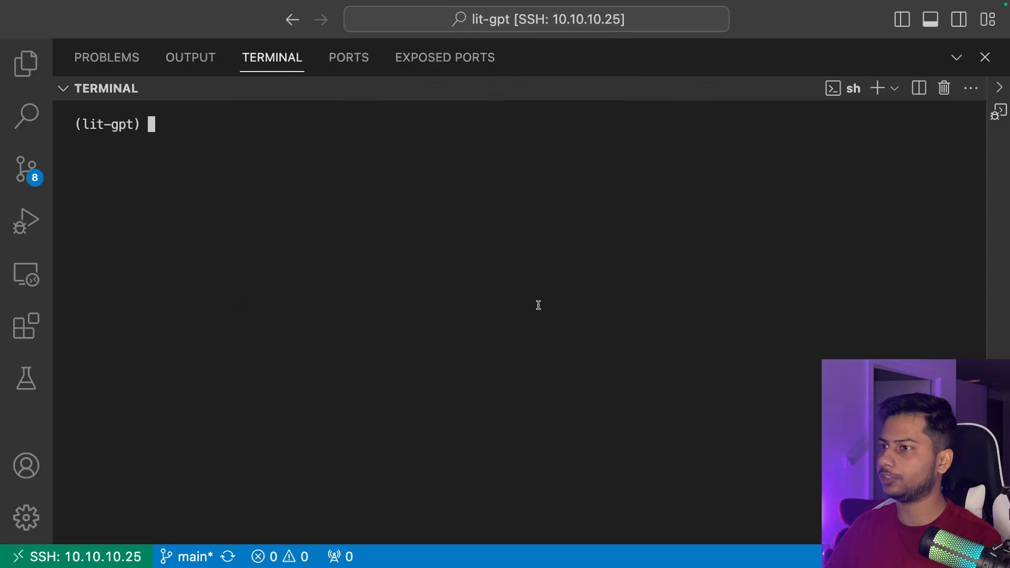
Step: Run scripts/prepare_csv.py on data/instruct-data.csv with the Mistral-7B-v0.1 checkpoint_dir
{"action": "left_click", "coordinate": [222, 10]}
{"action": "type", "text": "python scripts/prepare_csv.py --csv_path data/instruct-data.csv --checkpoint_dir /data/shared/checkpoints/mistralai/Mistral-7B-v0.1/"}
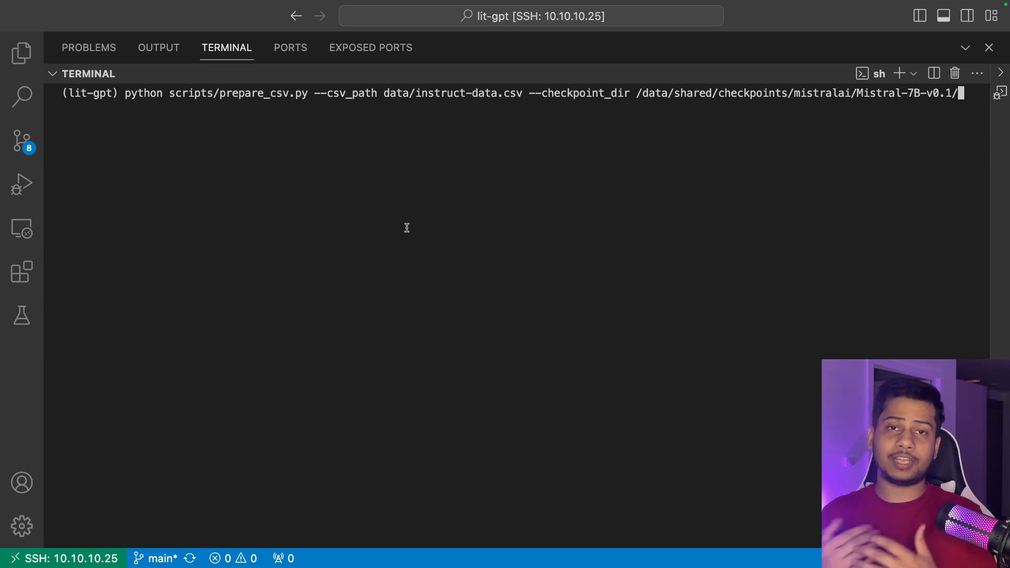
{"action": "key", "text": "Return"}
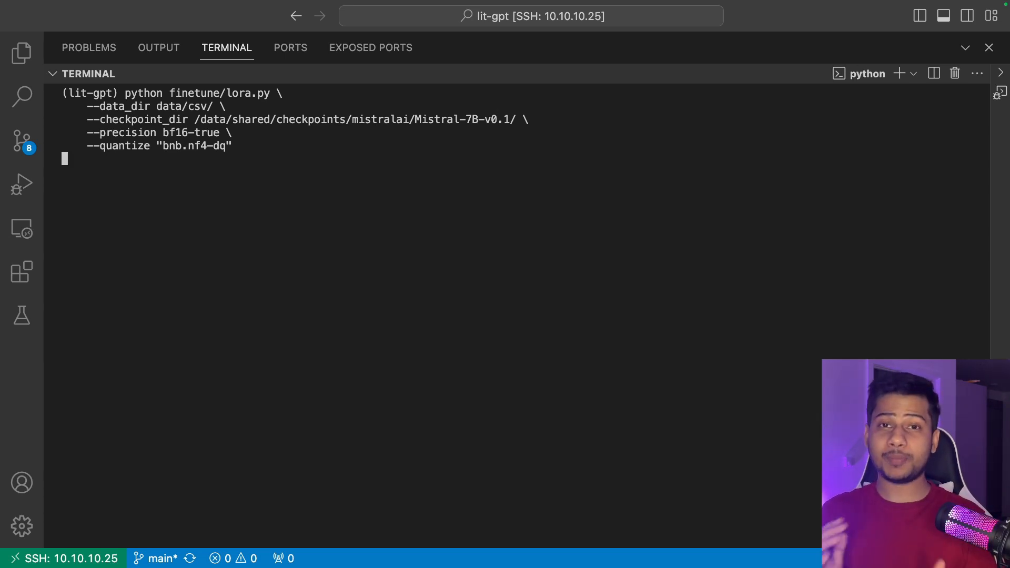
Step: Run finetune/lora.py on data/csv/ with bf16-true precision and bnb.nf4-dq quantization for Mistral-7B
{"action": "key", "text": "Return"}
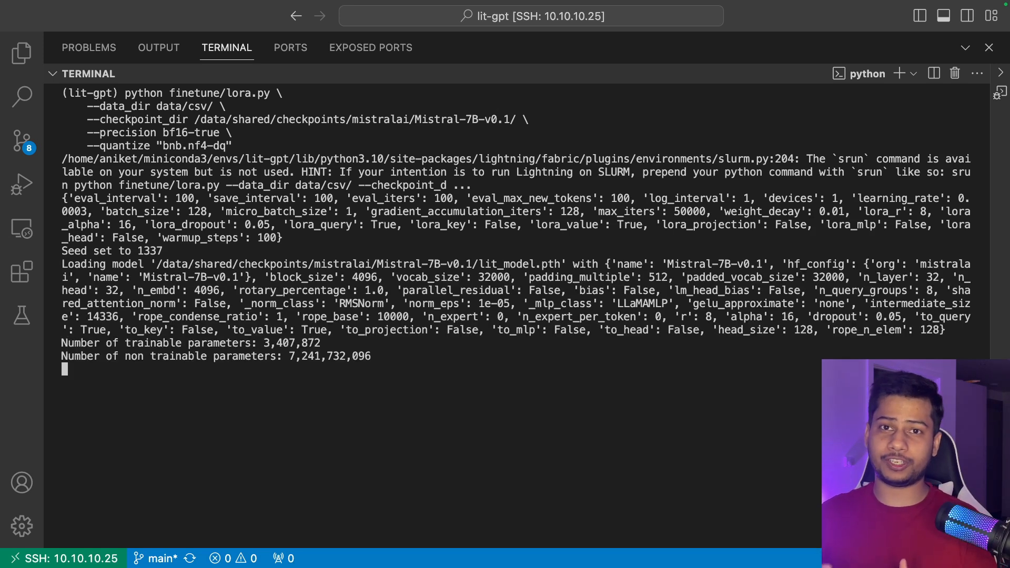